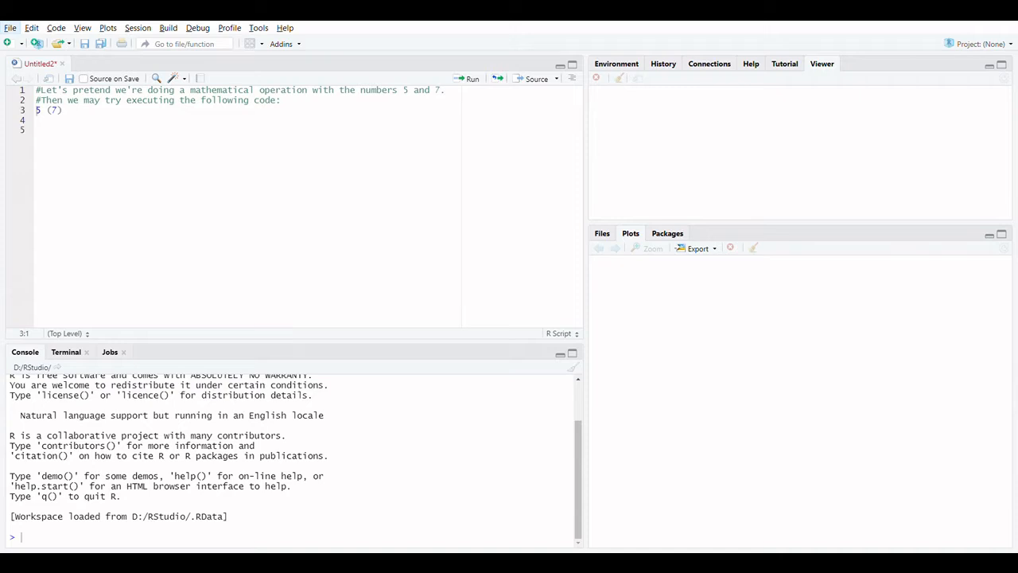
mouse_move(470, 506)
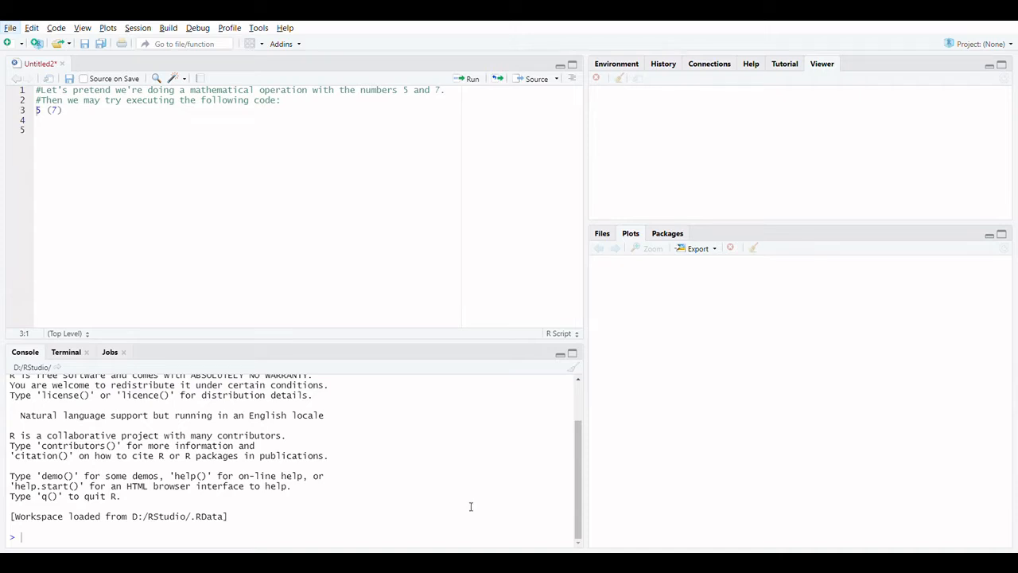
mouse_move(369, 243)
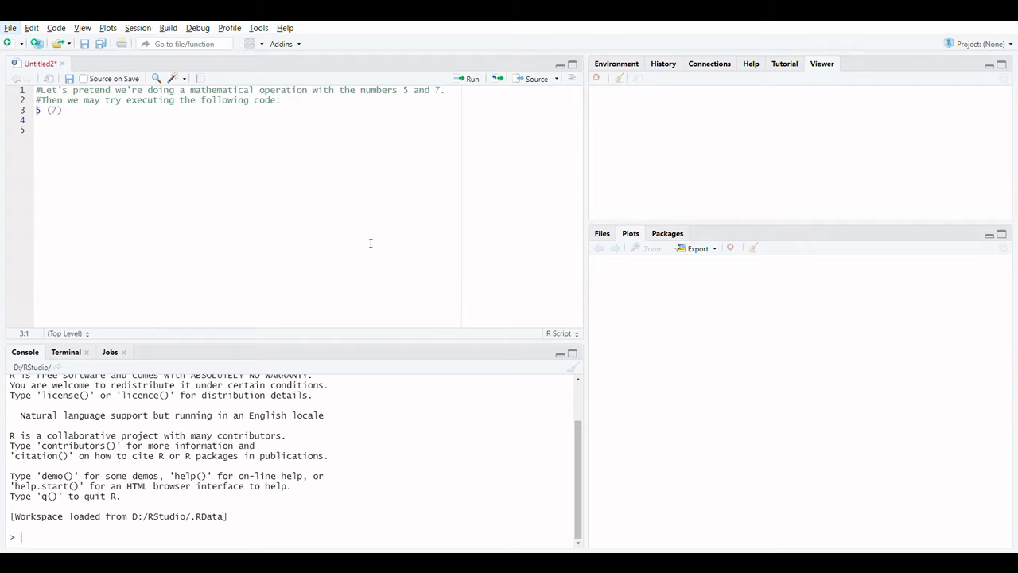
mouse_move(410, 95)
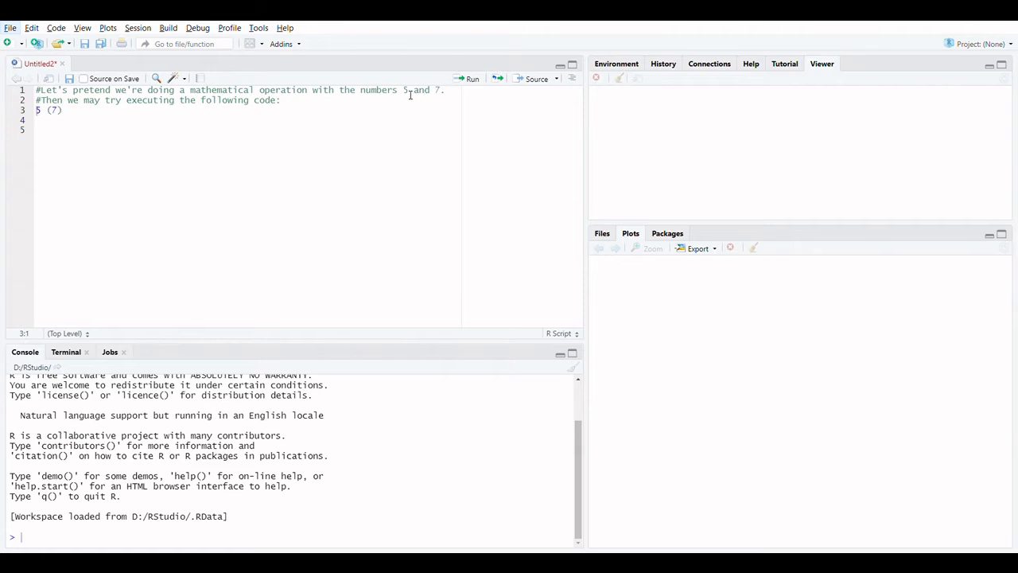
Run the selected line 5 (7), producing the console error 'attempt to apply non-function'.
drag(404, 89, 445, 89)
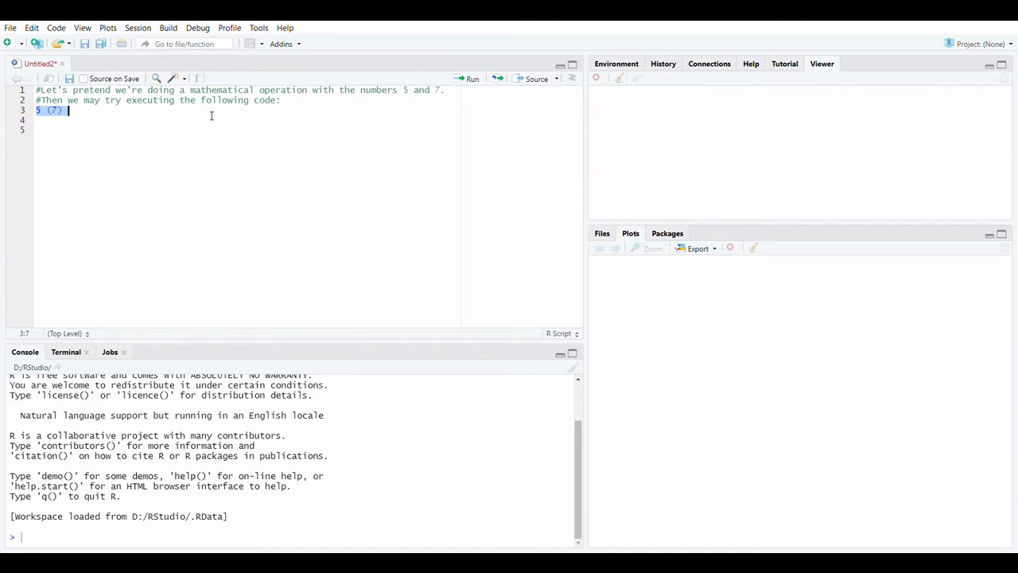
click(469, 78)
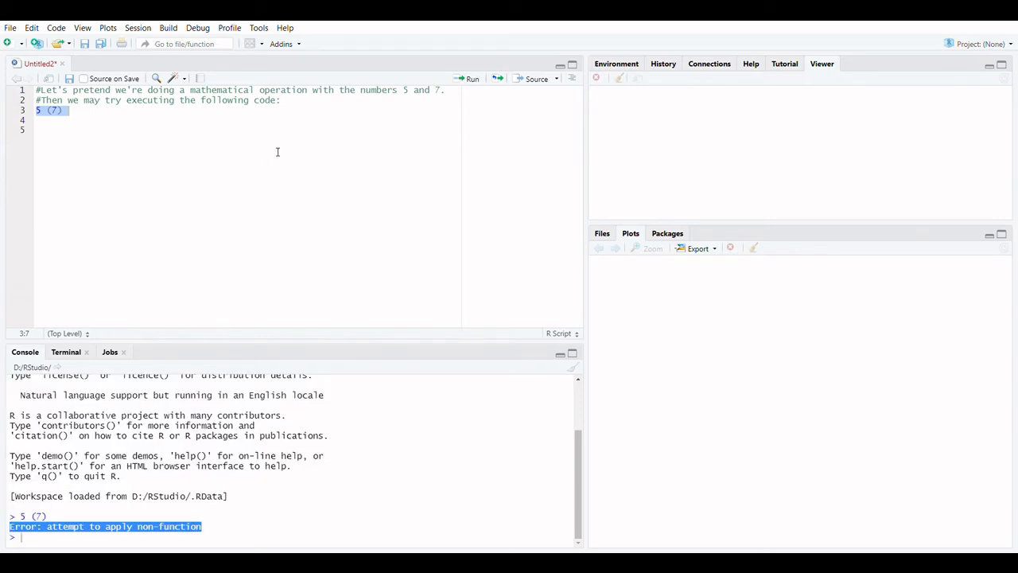
mouse_move(94, 133)
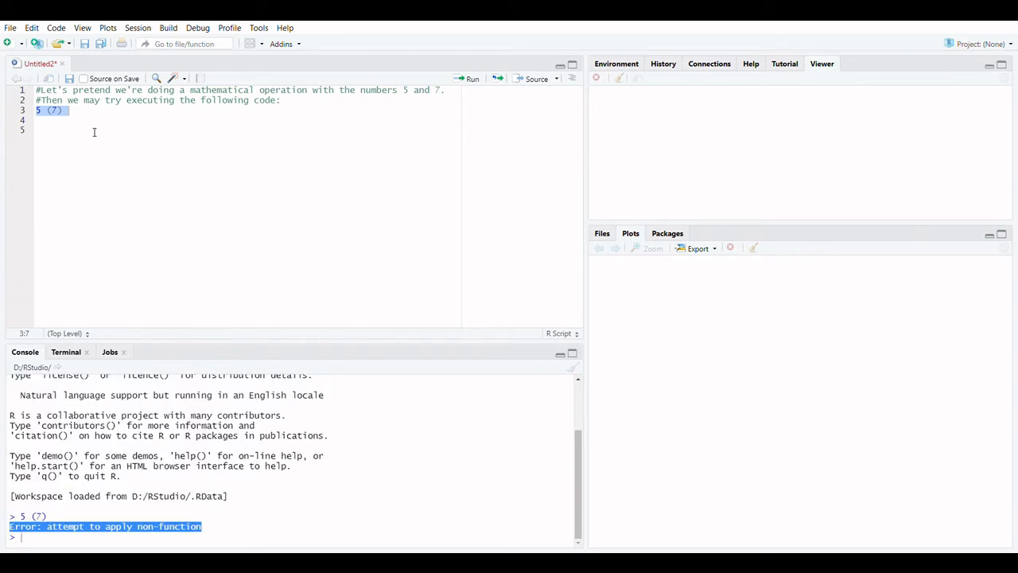
click(70, 111)
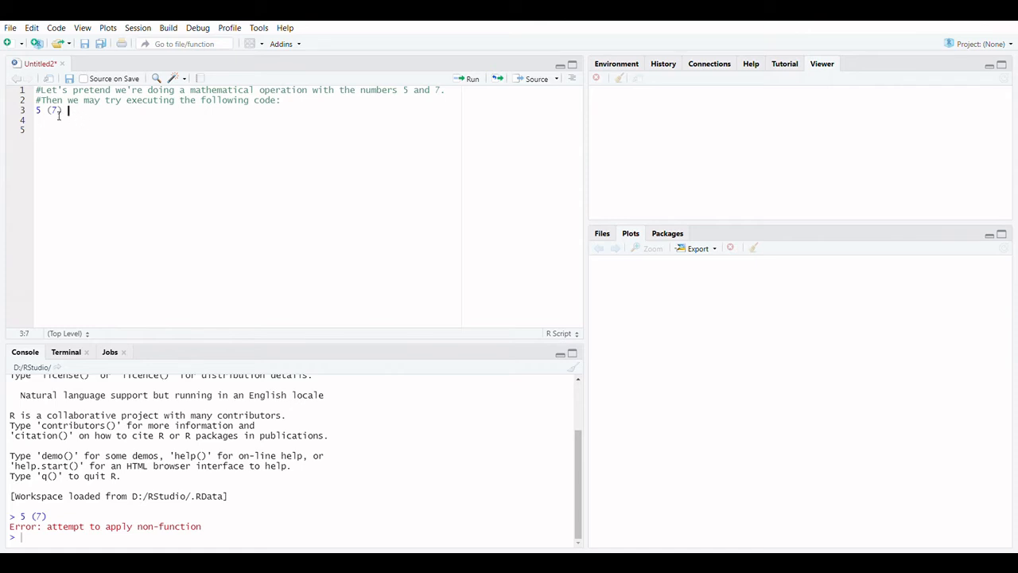
mouse_move(86, 117)
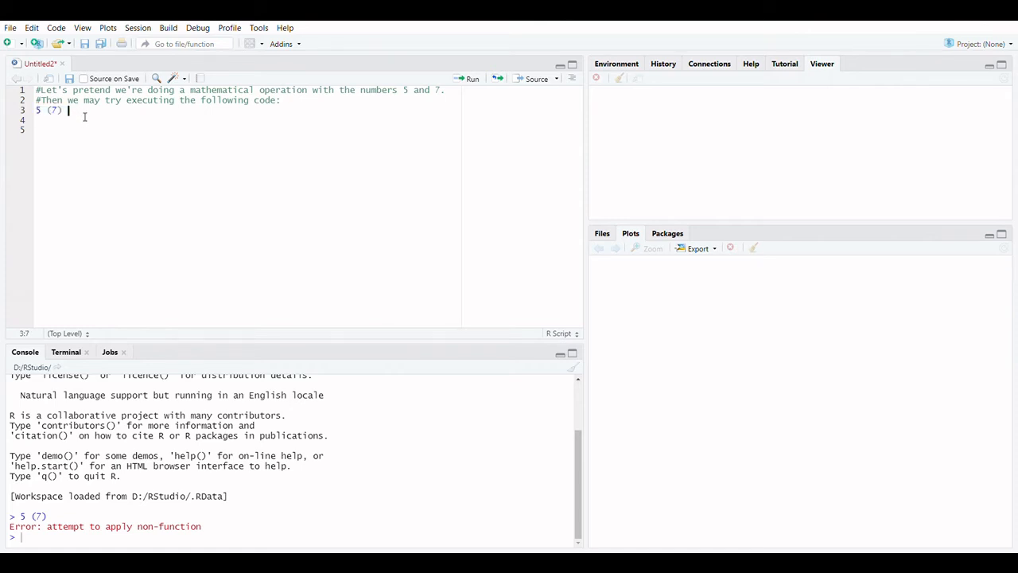
Add a new line below with the corrected expression 5+(7).
key(Return)
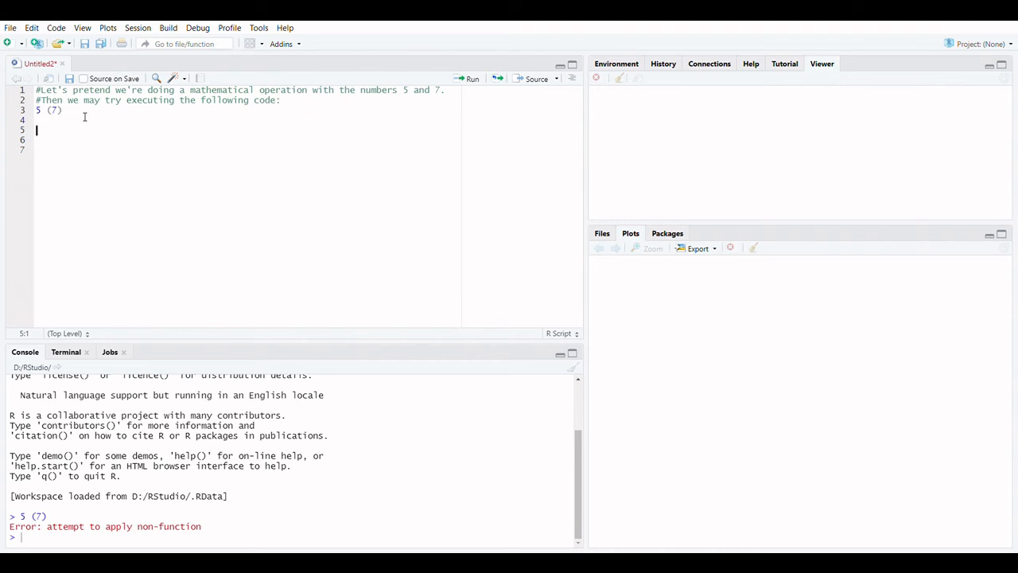
text(5 (7))
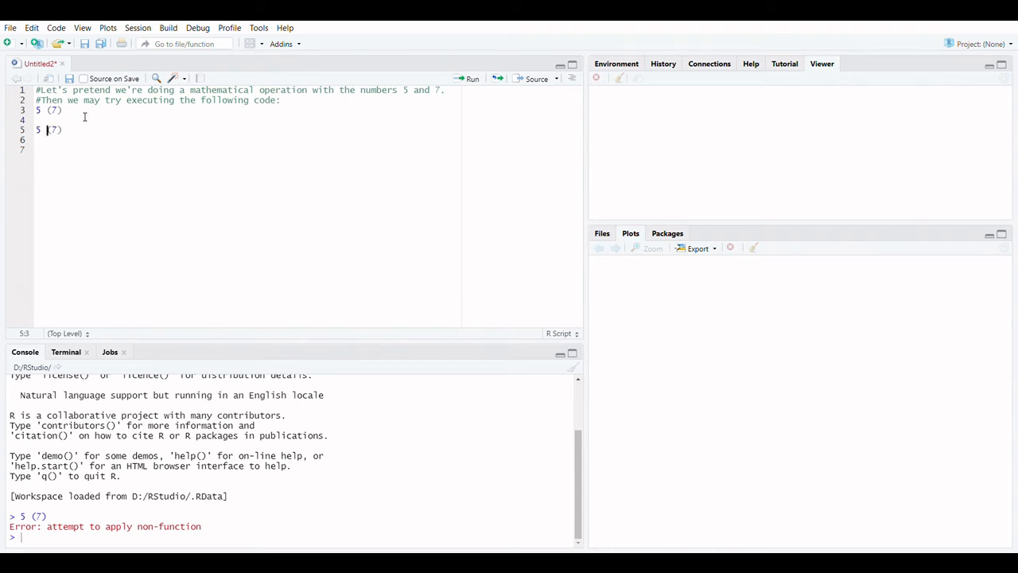
text(+)
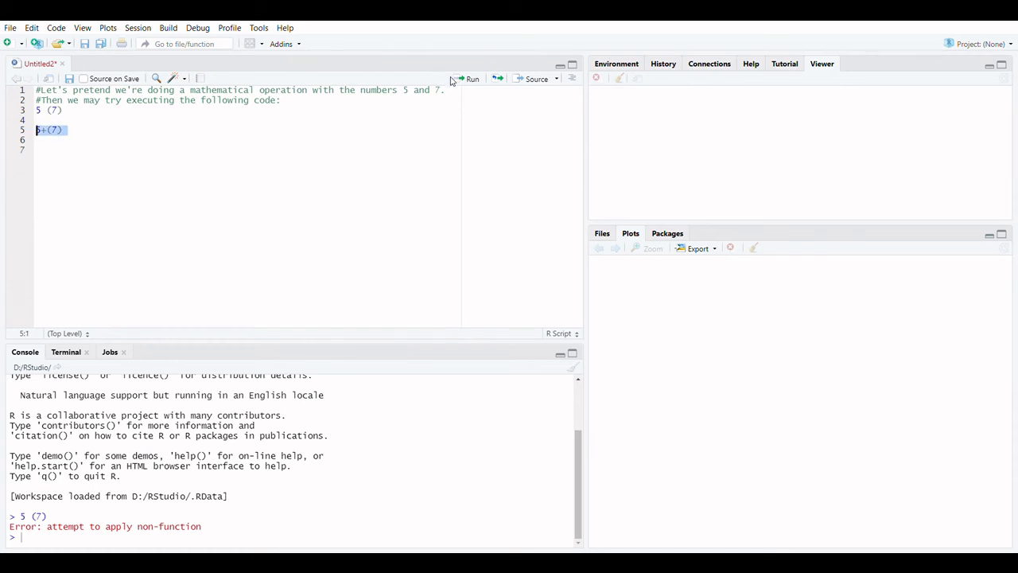
Run the corrected line 5+(7) so the console returns [1] 12.
click(471, 80)
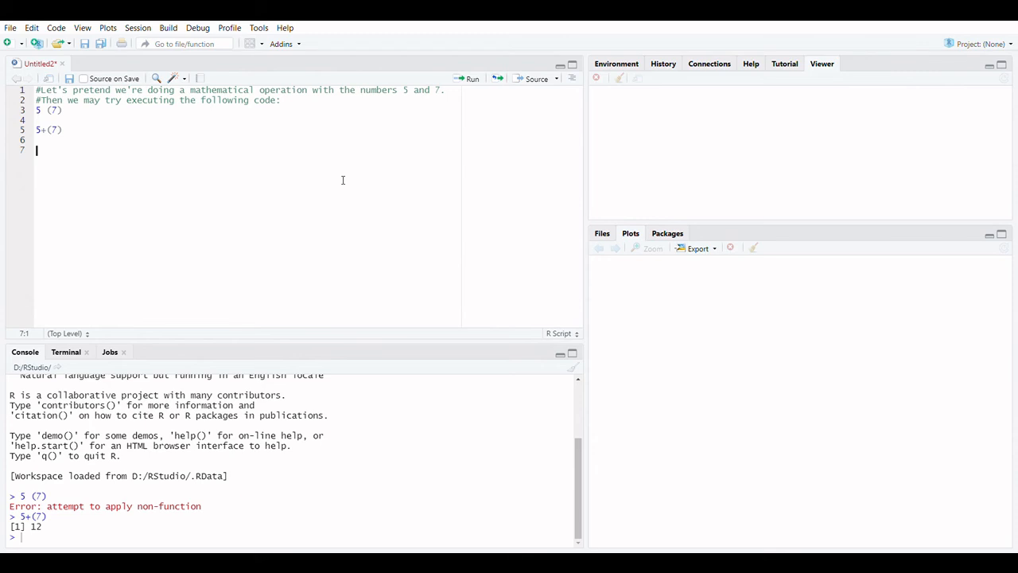
mouse_move(837, 173)
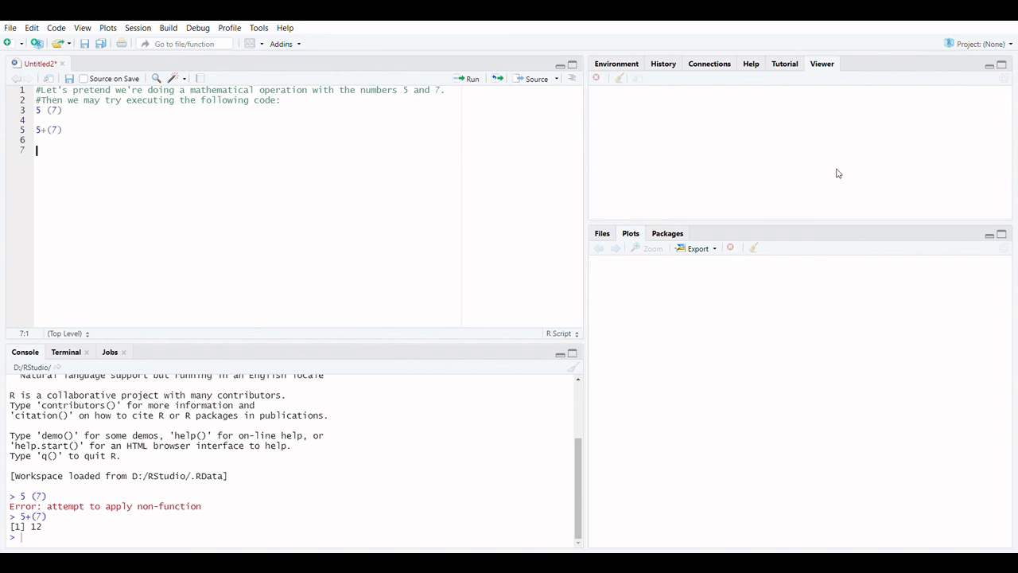
mouse_move(954, 86)
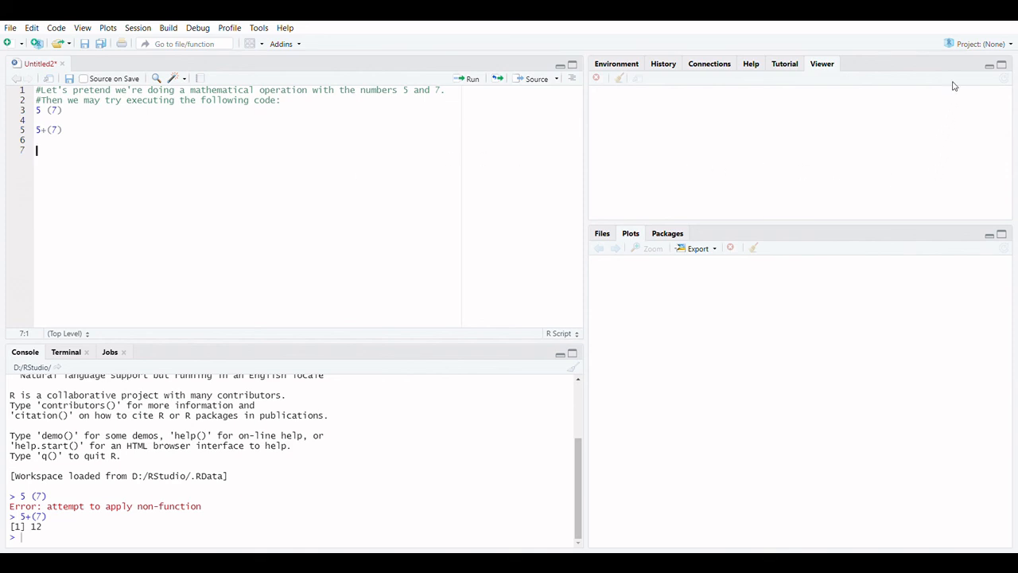